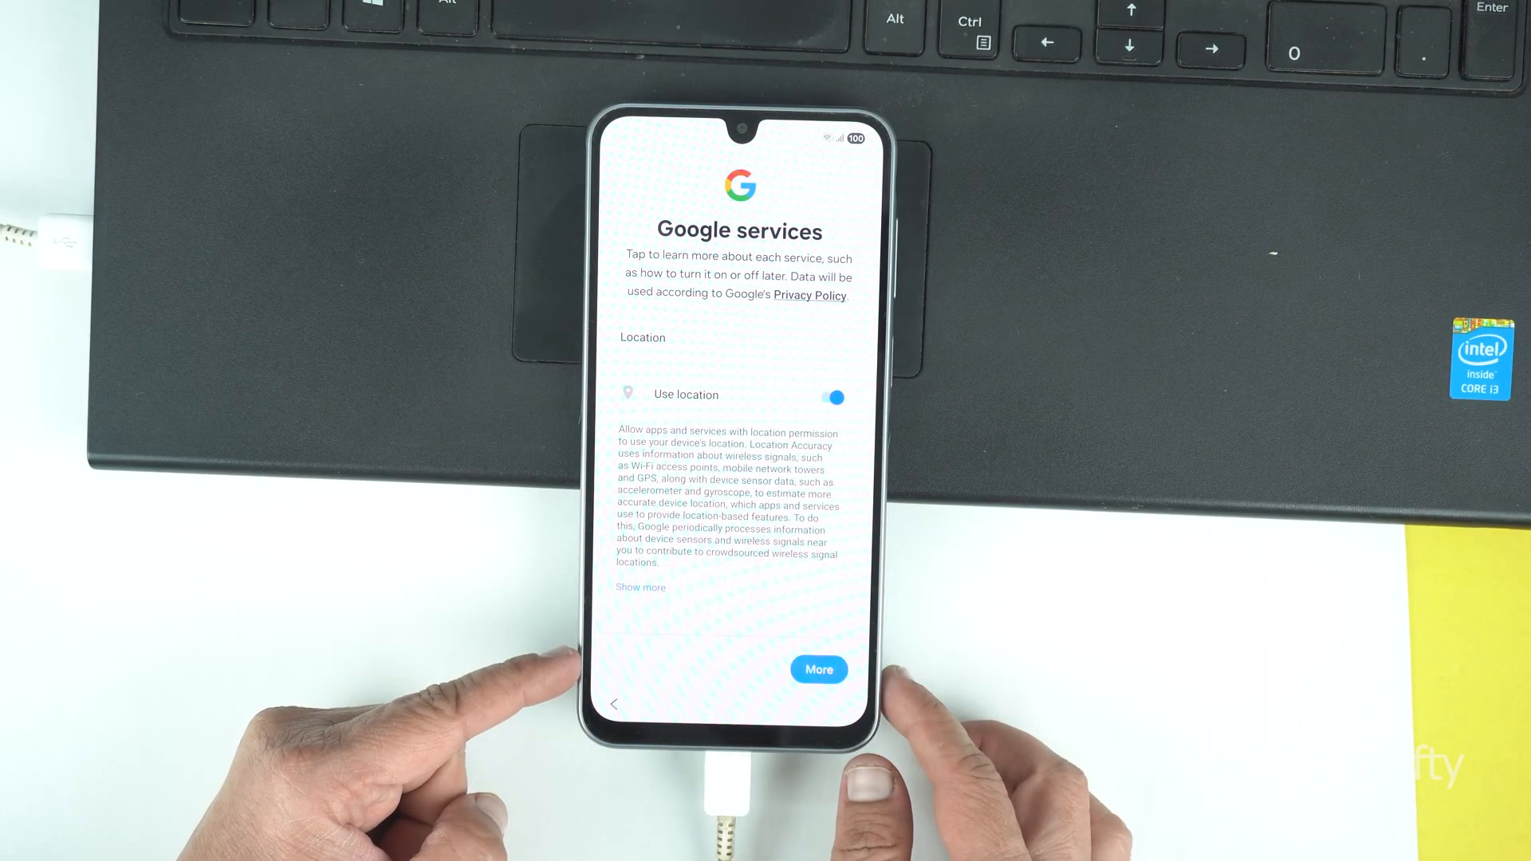
- Reveal the remaining Google services options with Use location left on, then accept them
click(818, 670)
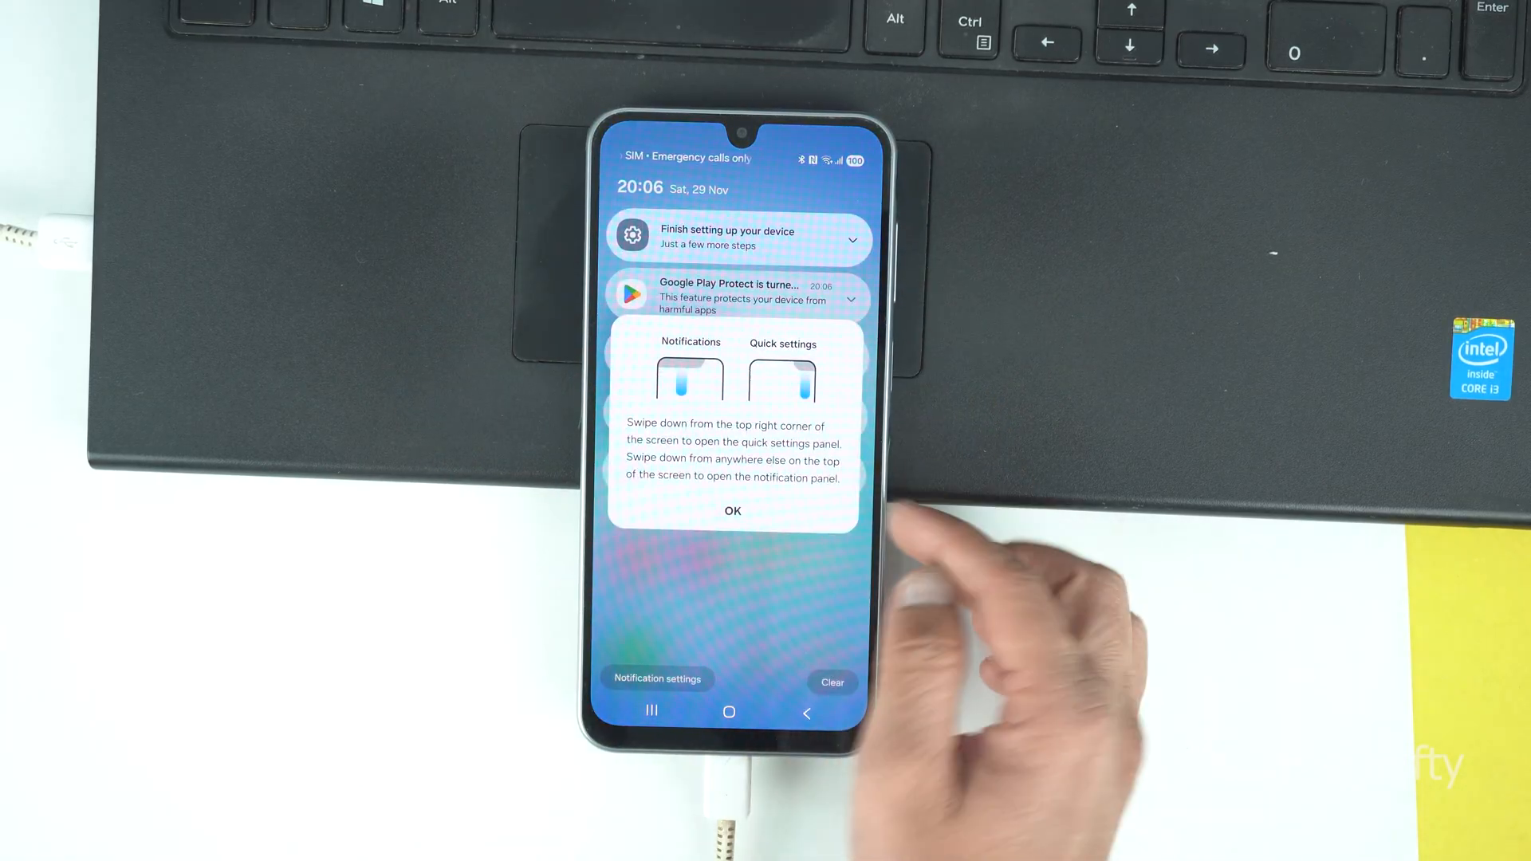
- Dismiss the notification panel tutorial tip and land on the home screen with default apps
click(732, 510)
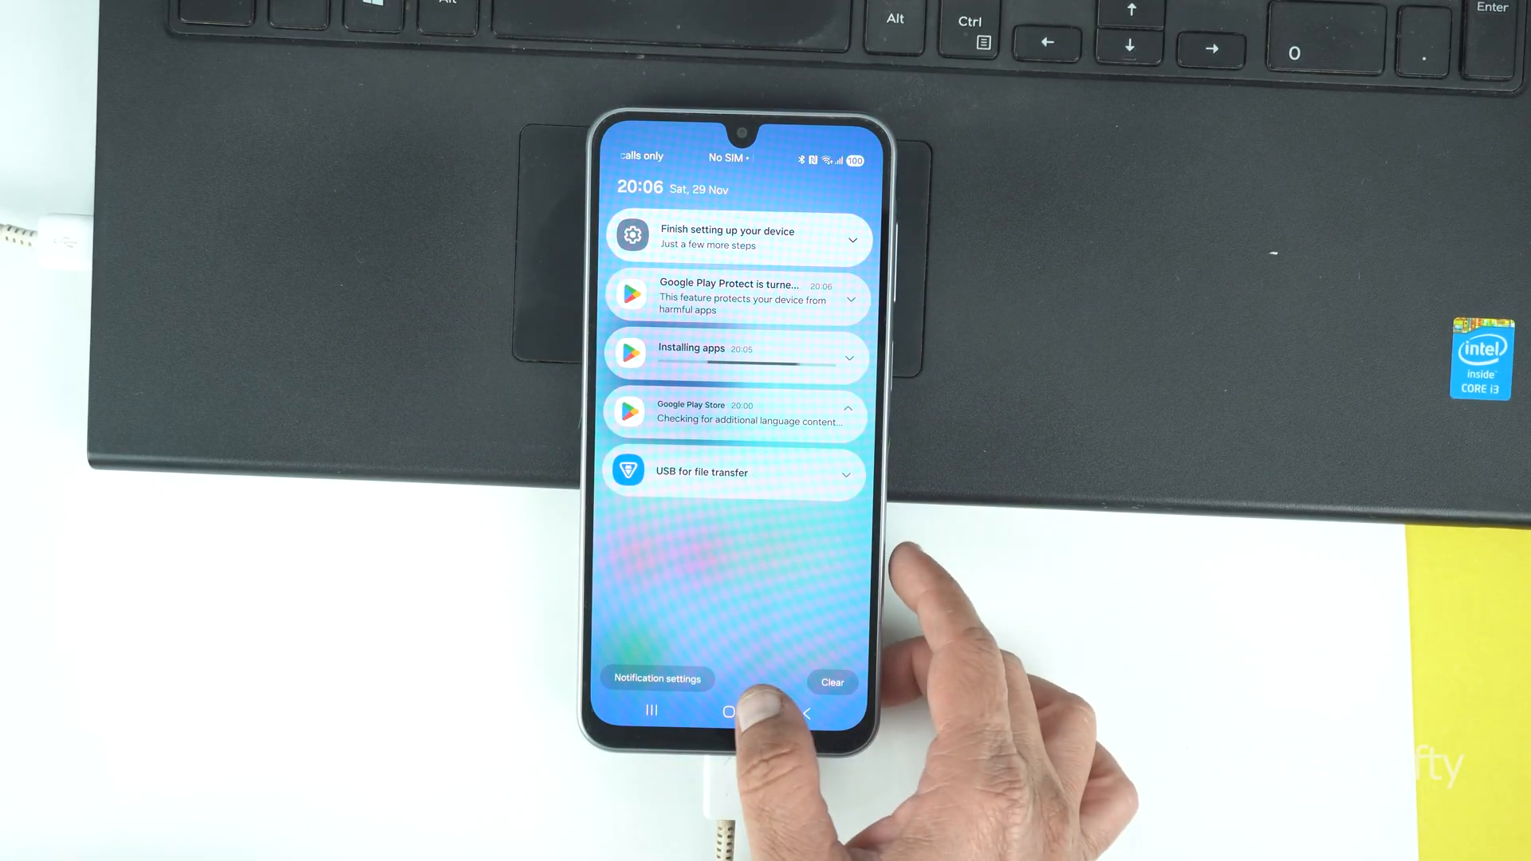
click(732, 711)
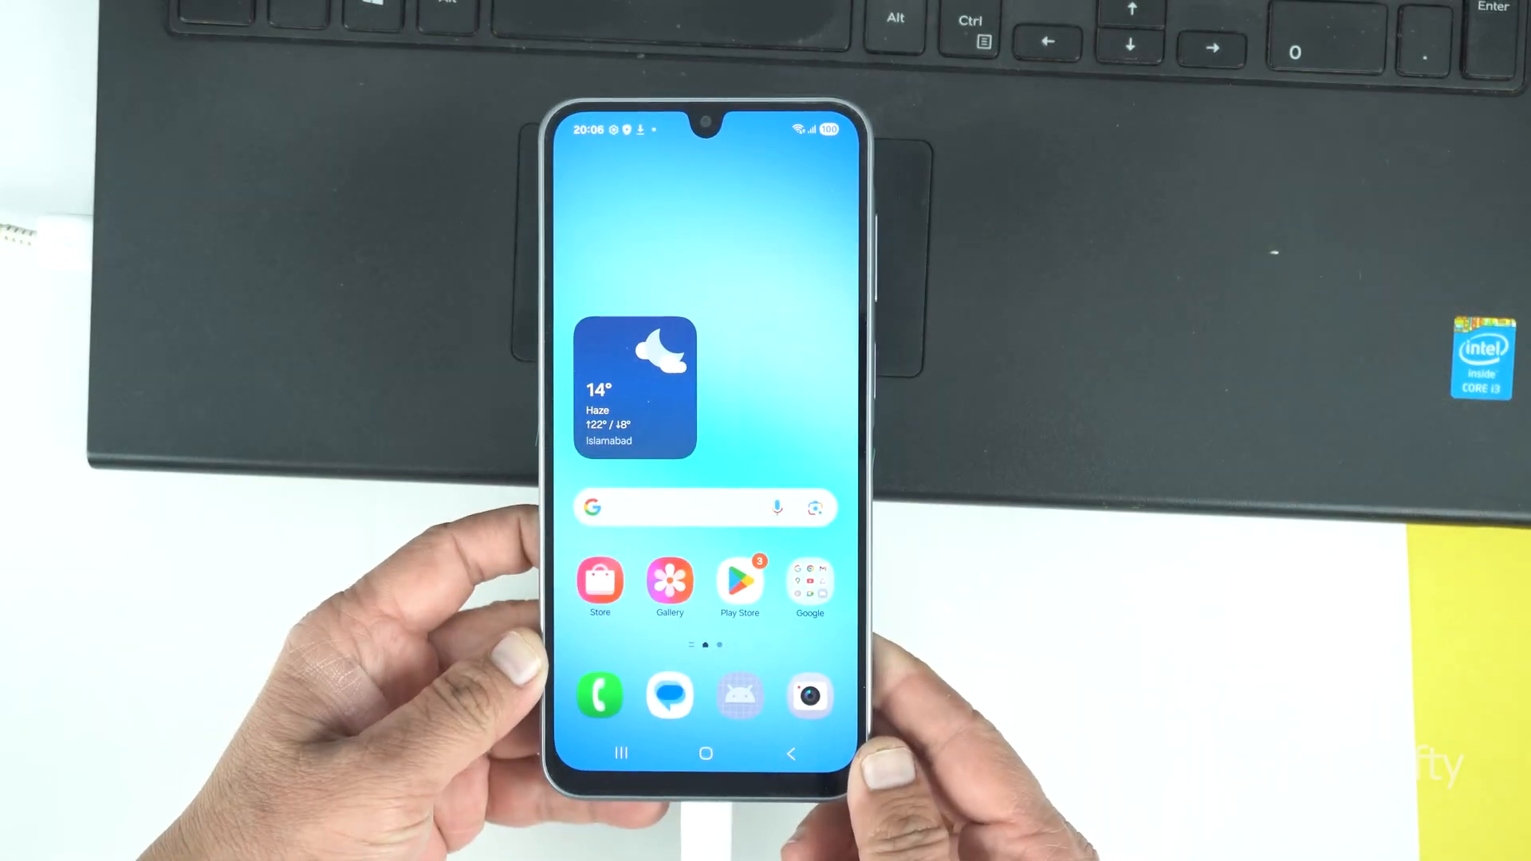